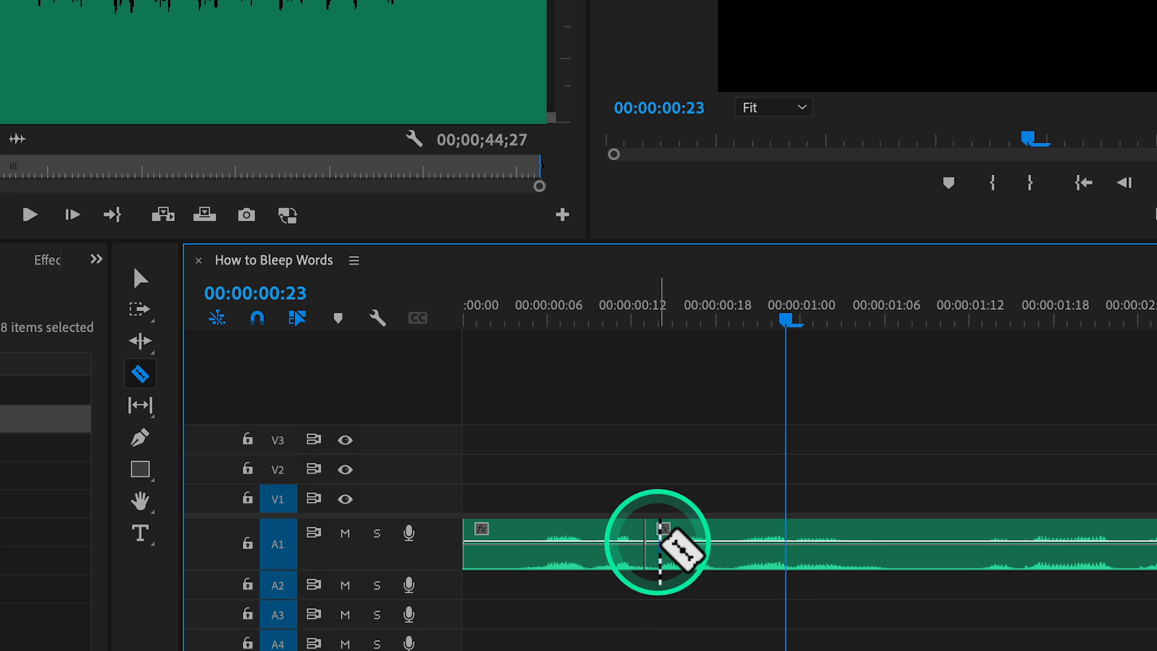
# - Razor-cut the speech clip on A1 at the start of the unwanted word
pyautogui.click(730, 318)
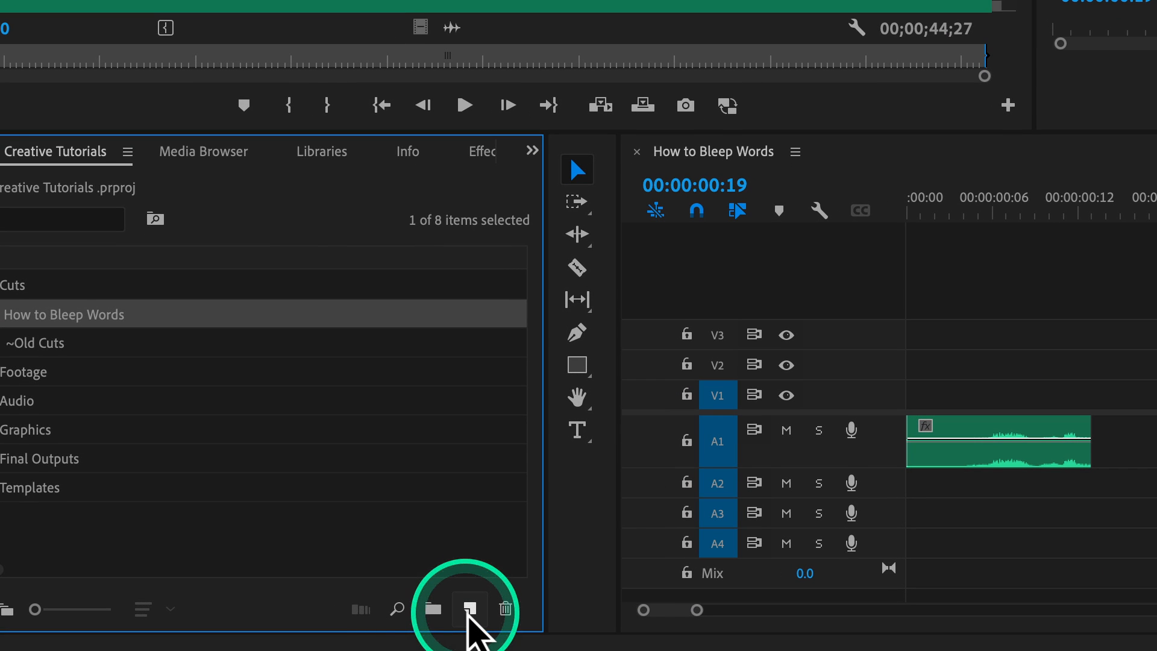
# - Choose Bars and Tone from the Project panel's New Item menu
pyautogui.click(469, 609)
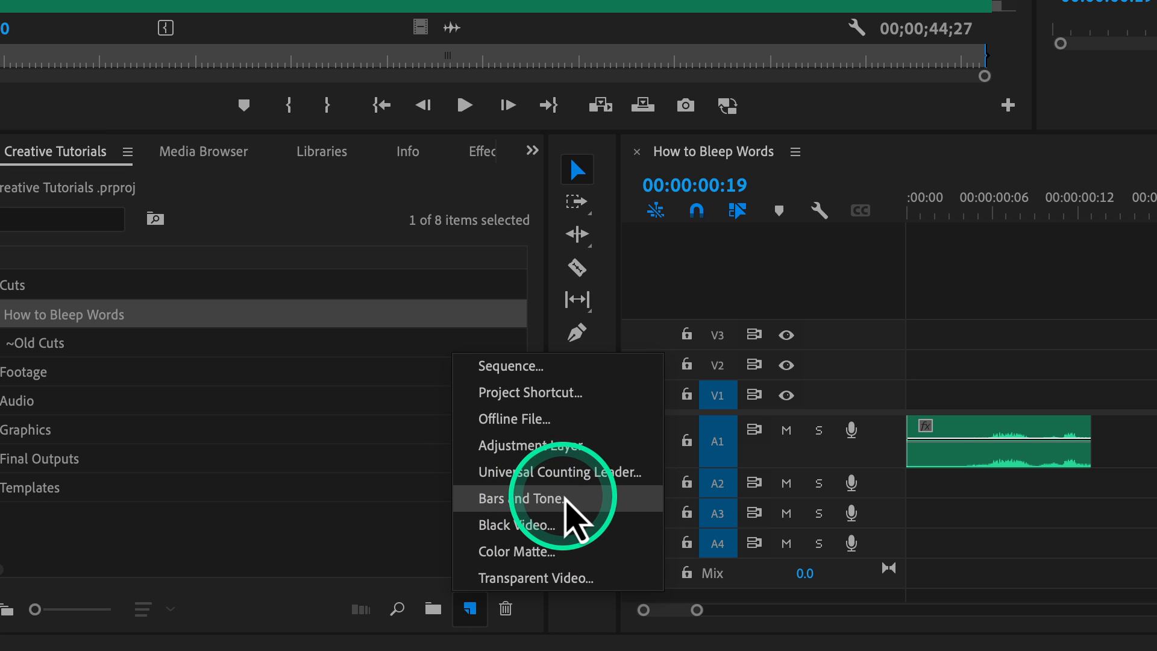
pyautogui.click(523, 499)
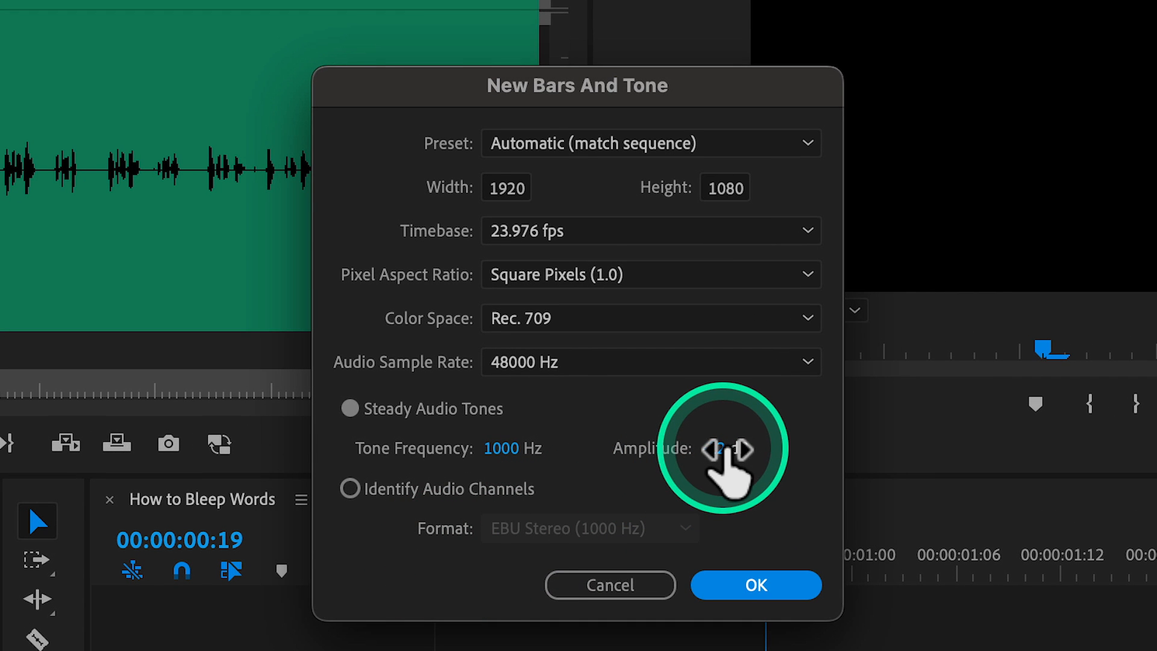
# - Set the bars and tone amplitude to a lower dB value (-17 dB) and confirm
pyautogui.click(730, 448)
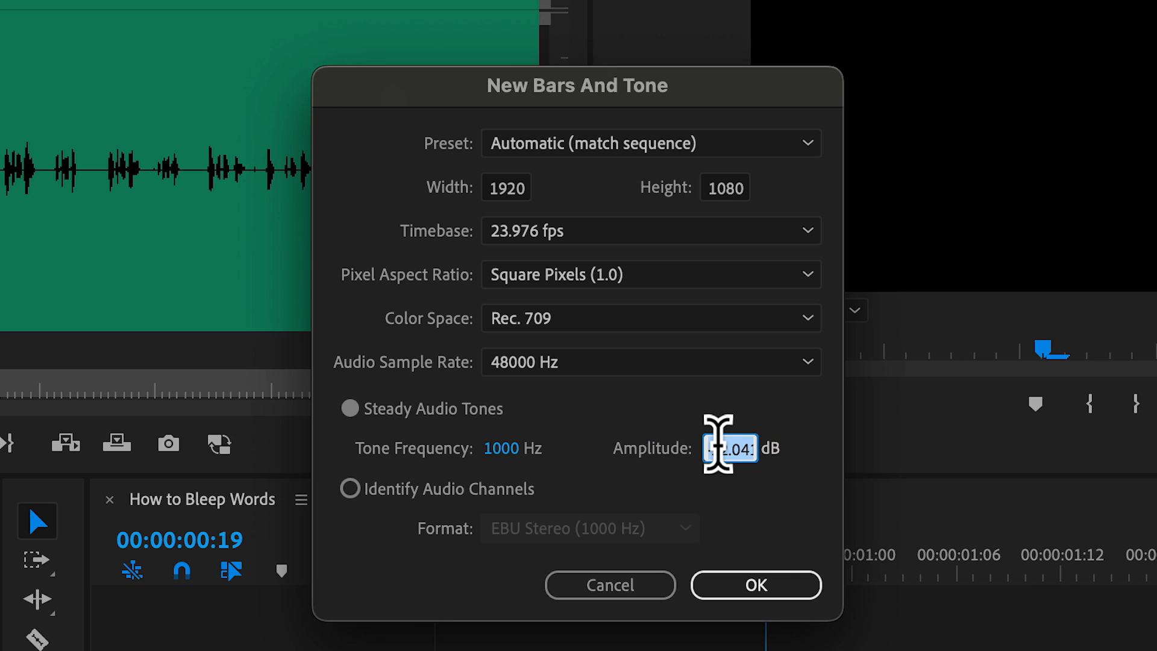
pyautogui.write('-17')
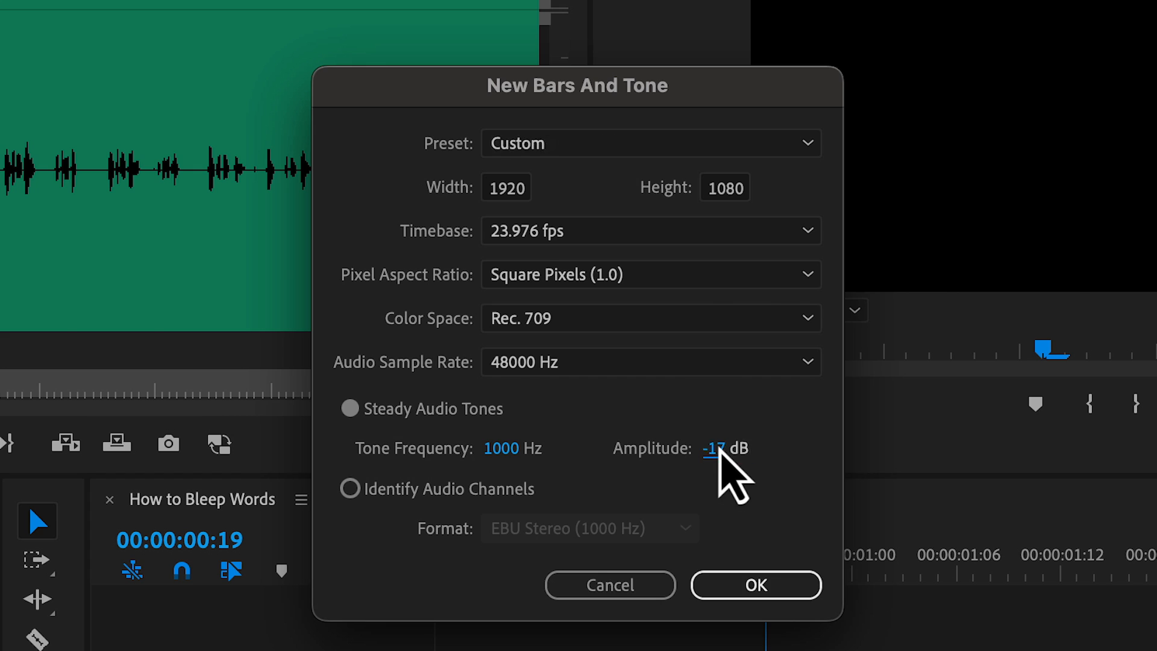
pyautogui.click(754, 585)
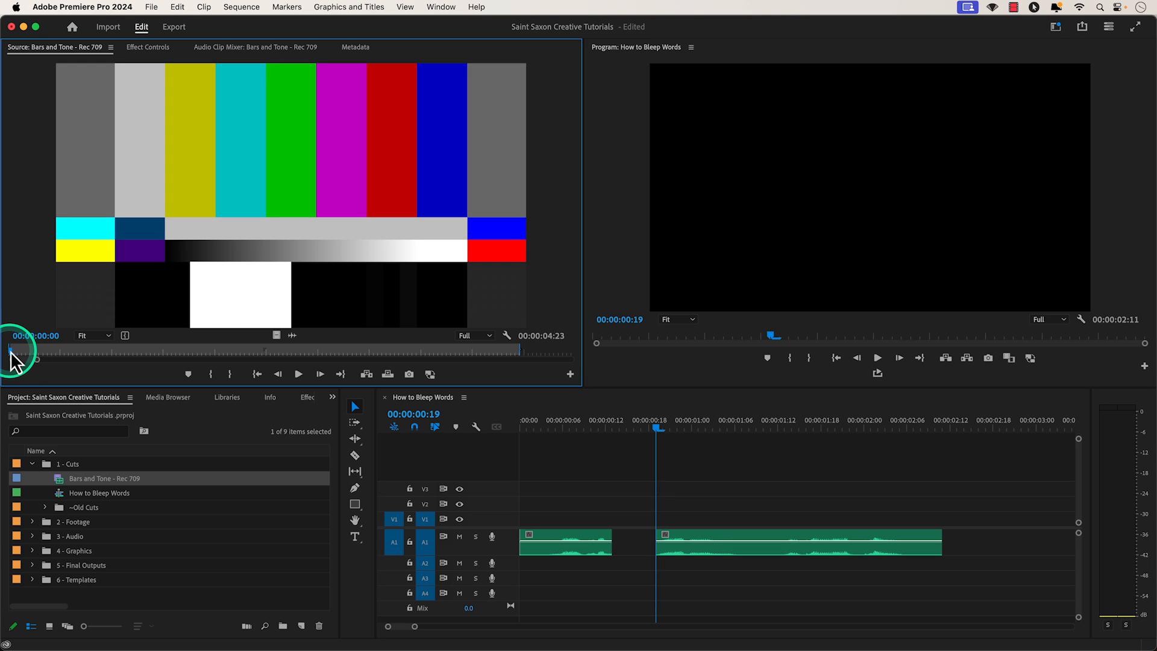
# - Scrub the Bars and Tone clip in the Source Monitor to find a short section
pyautogui.moveTo(11, 352); pyautogui.dragTo(96, 352)
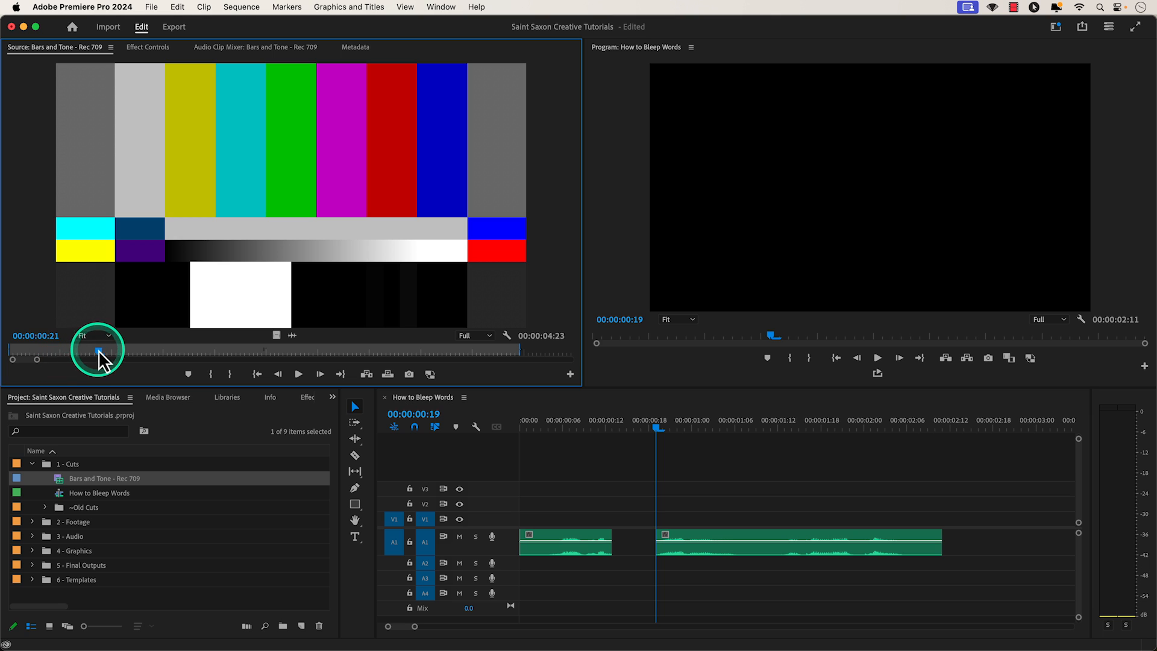
pyautogui.moveTo(99, 352); pyautogui.dragTo(11, 352)
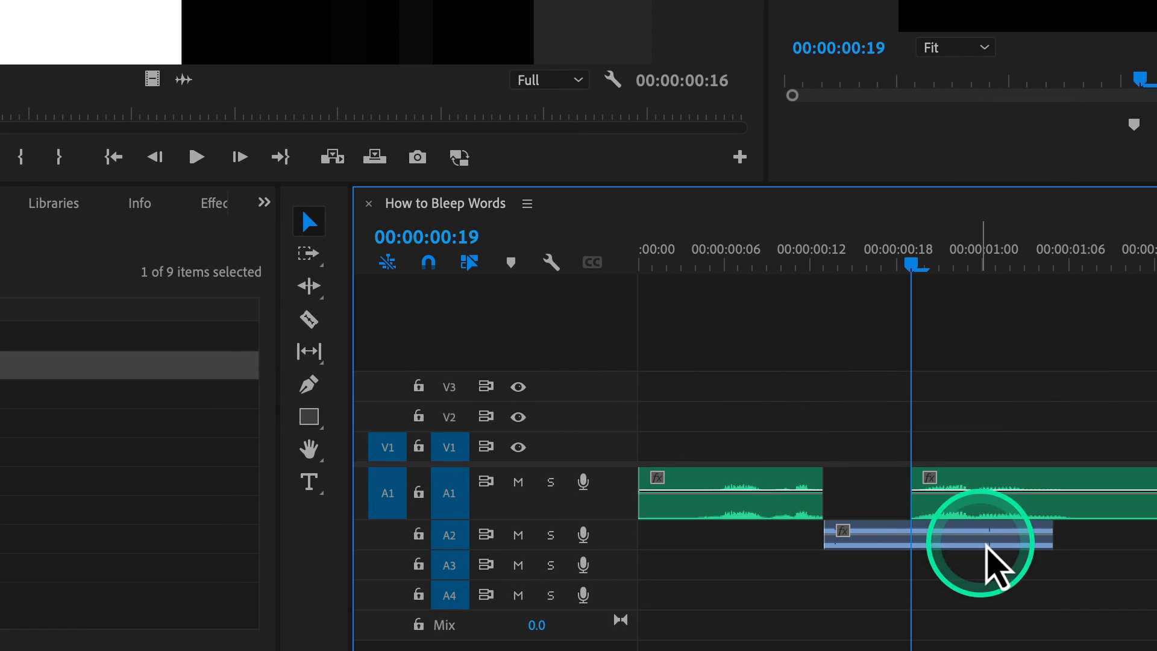
# - Trim the A2 tone clip's end to fit the gap and cue to 00:00
pyautogui.moveTo(997, 542); pyautogui.dragTo(930, 542)
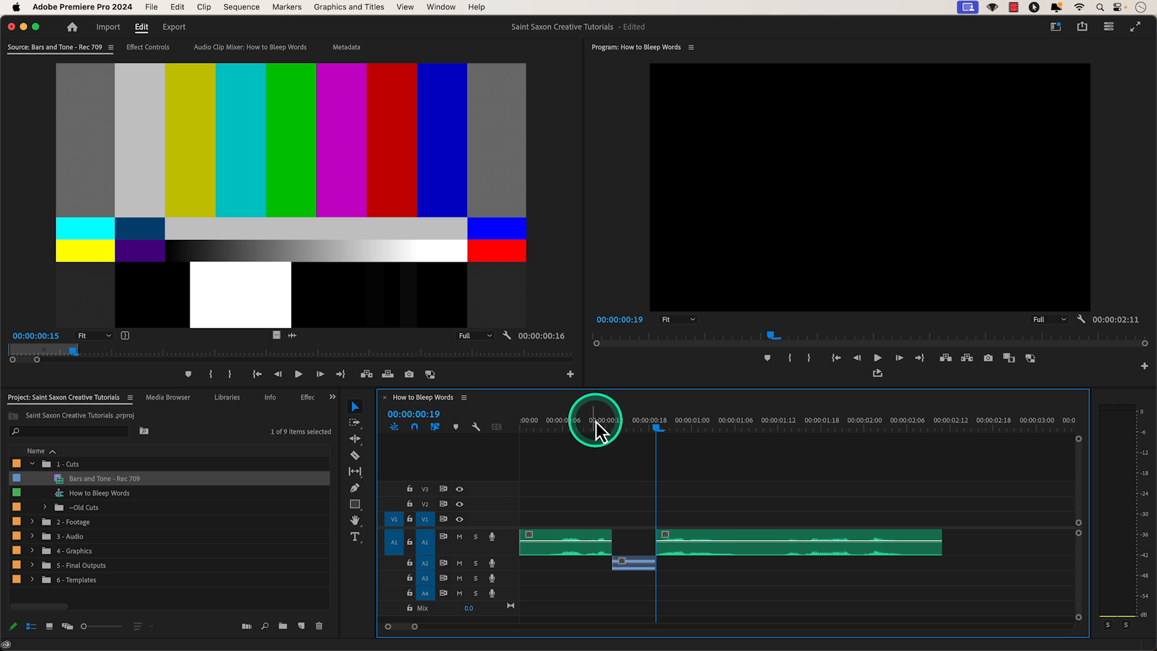
pyautogui.click(520, 420)
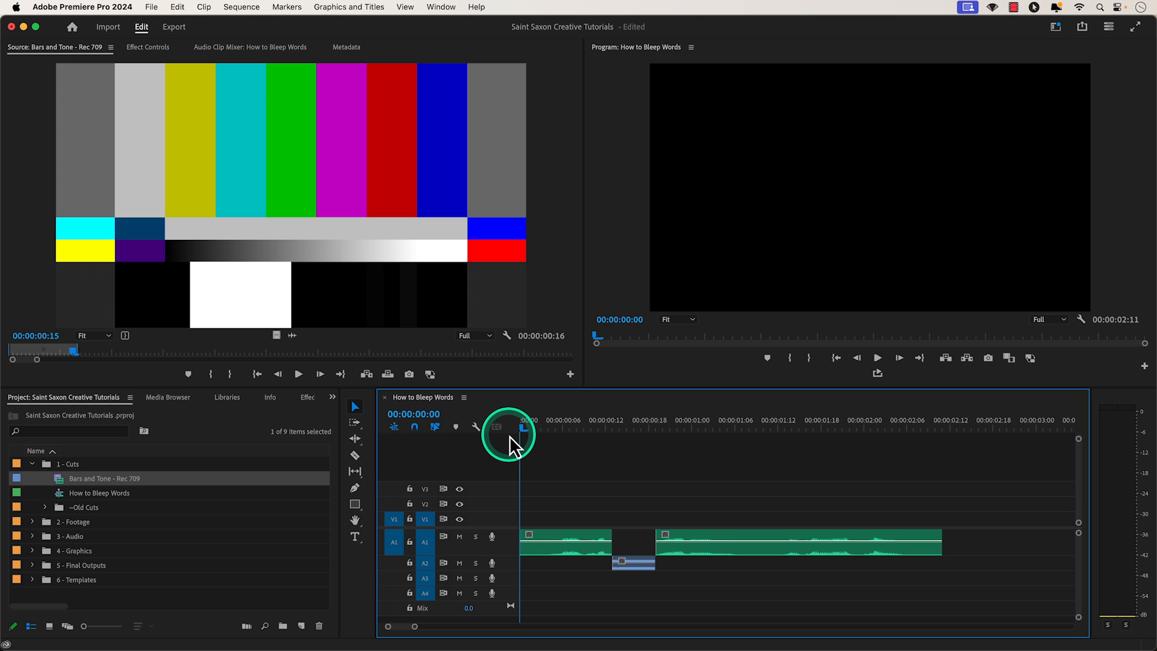